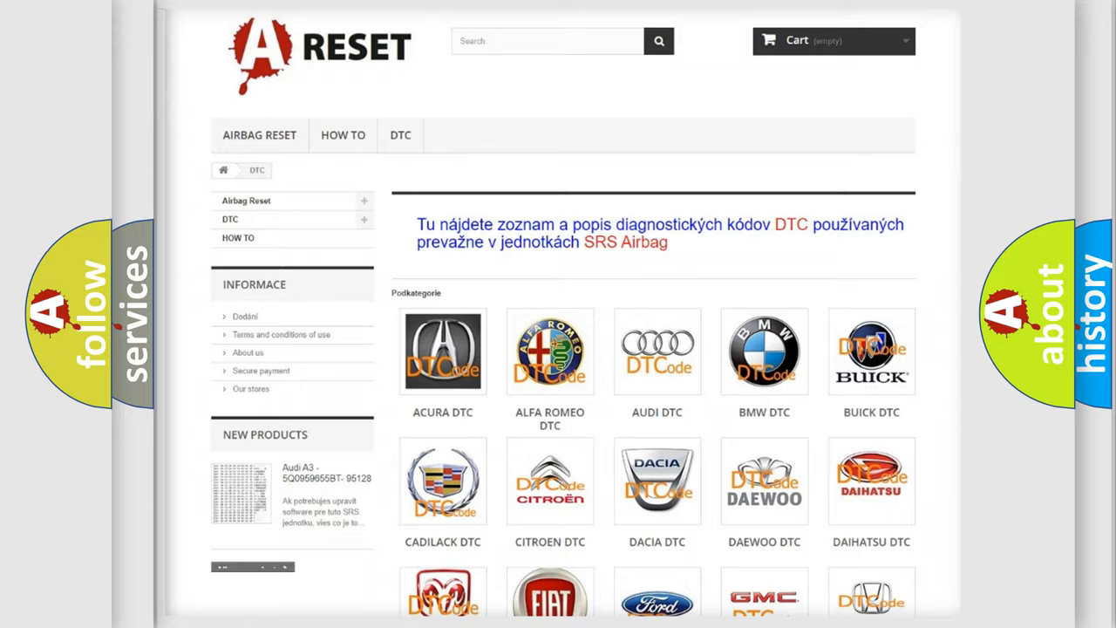
Step: Scroll down the A RESET page to the Chevrolet DTC code B008601 and its definition
scroll(down, 3)
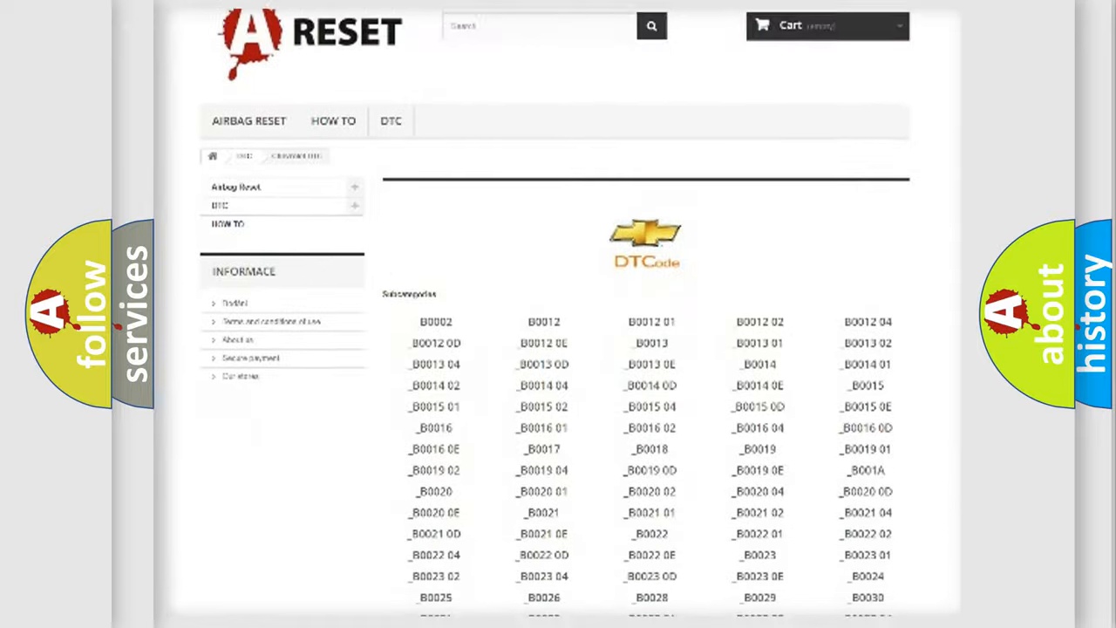
scroll(down, 3)
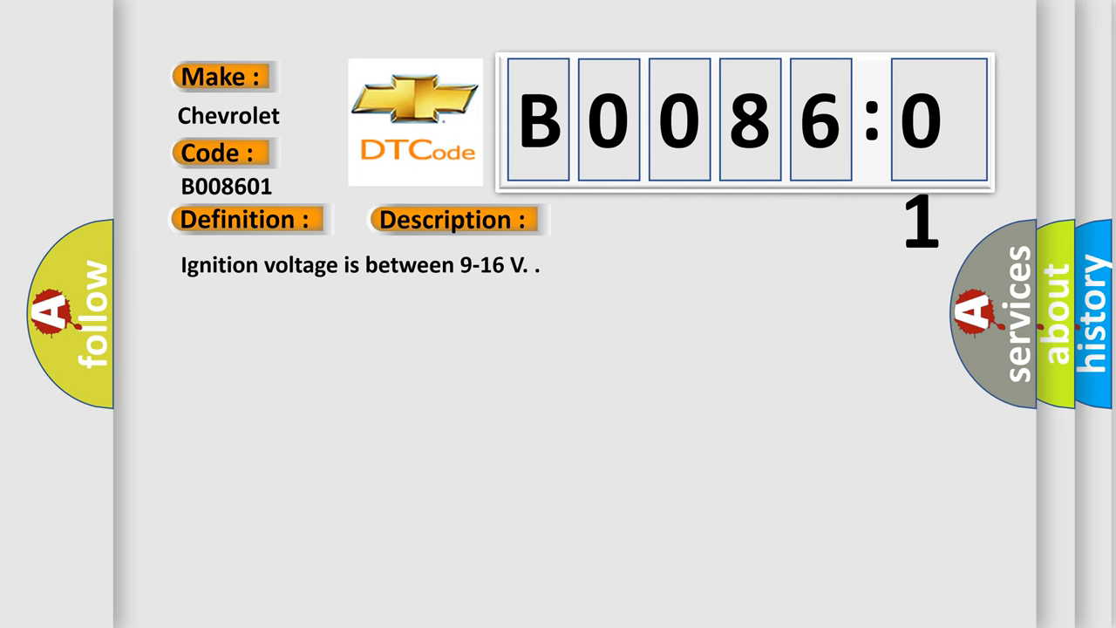
Step: Reveal the B008601 Cause list: sensor shorted to voltage and ground, SDM faults
click(640, 219)
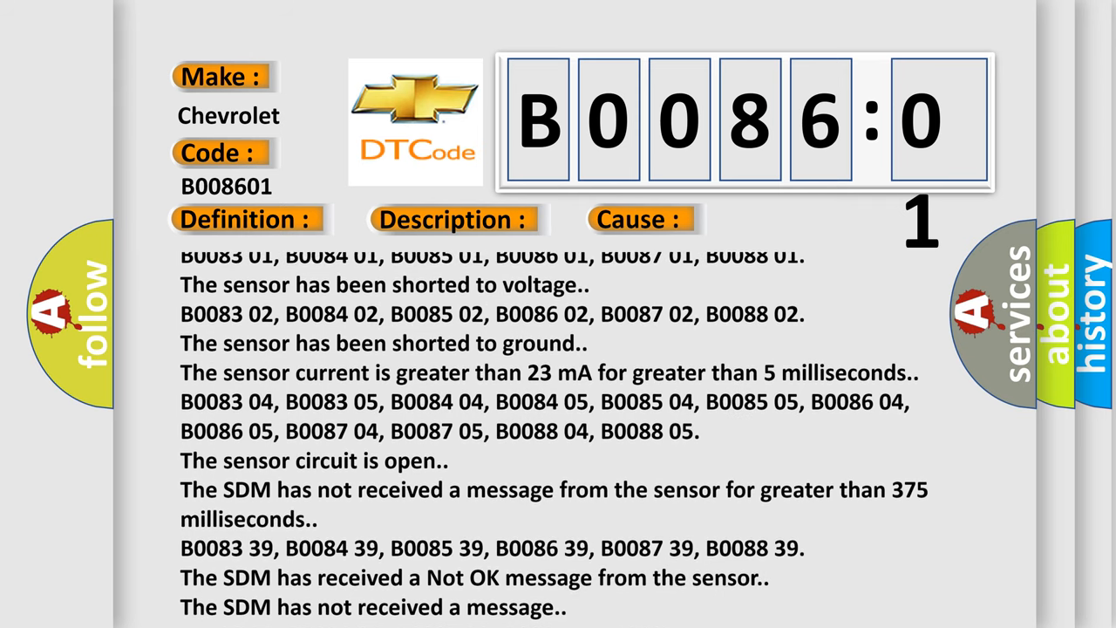
Step: Scroll the Cause text through identification mismatch and invalid serial data to General Electrical Failure
scroll(down, 3)
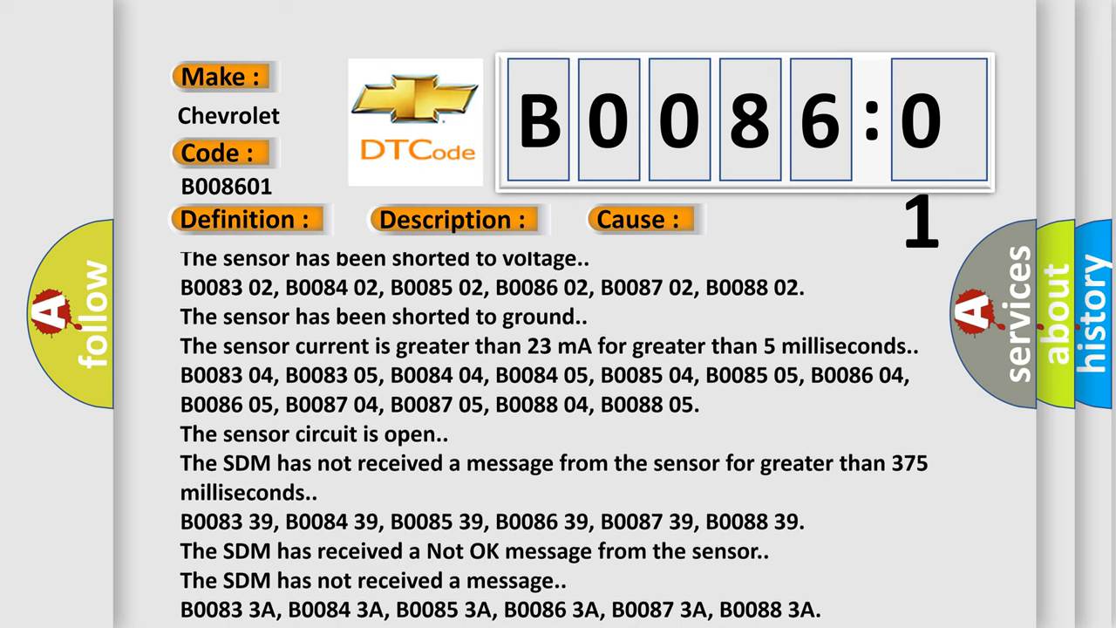
scroll(down, 3)
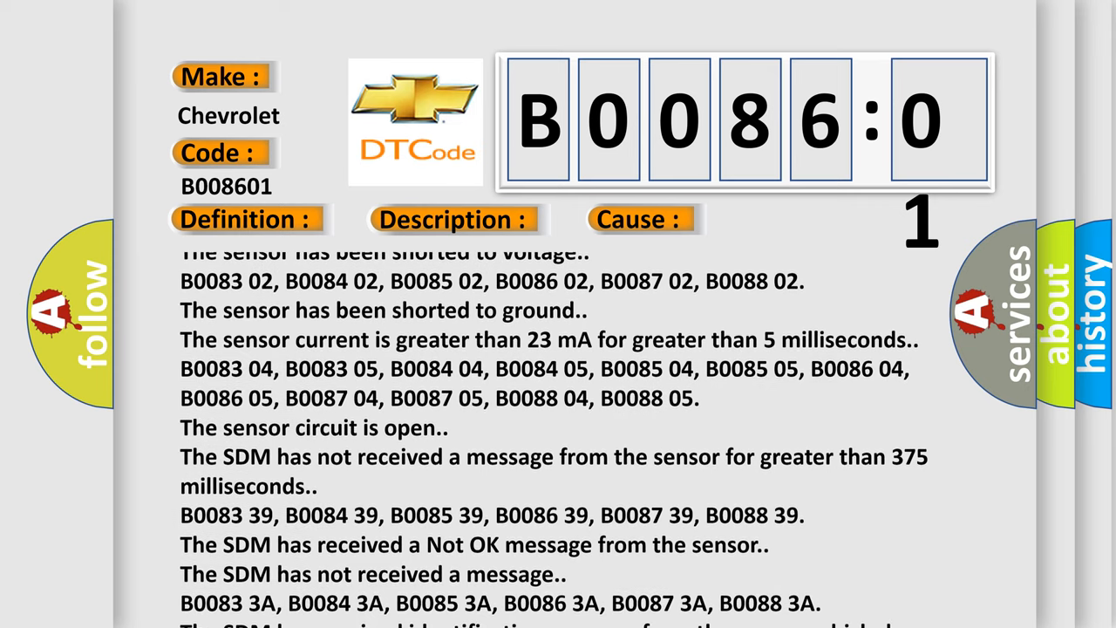
scroll(down, 3)
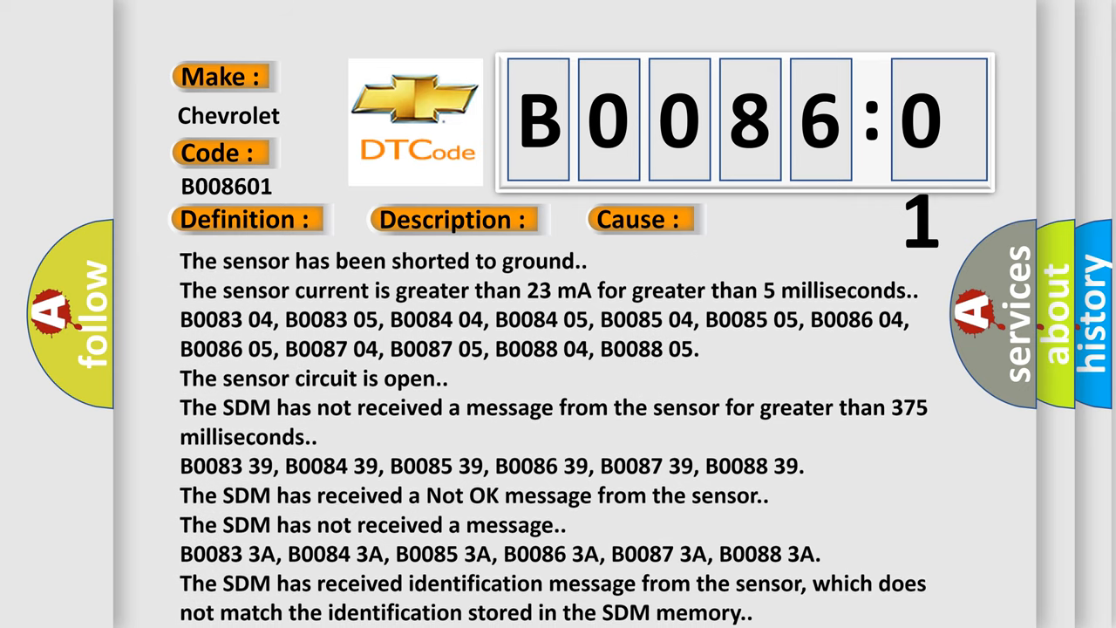
scroll(down, 3)
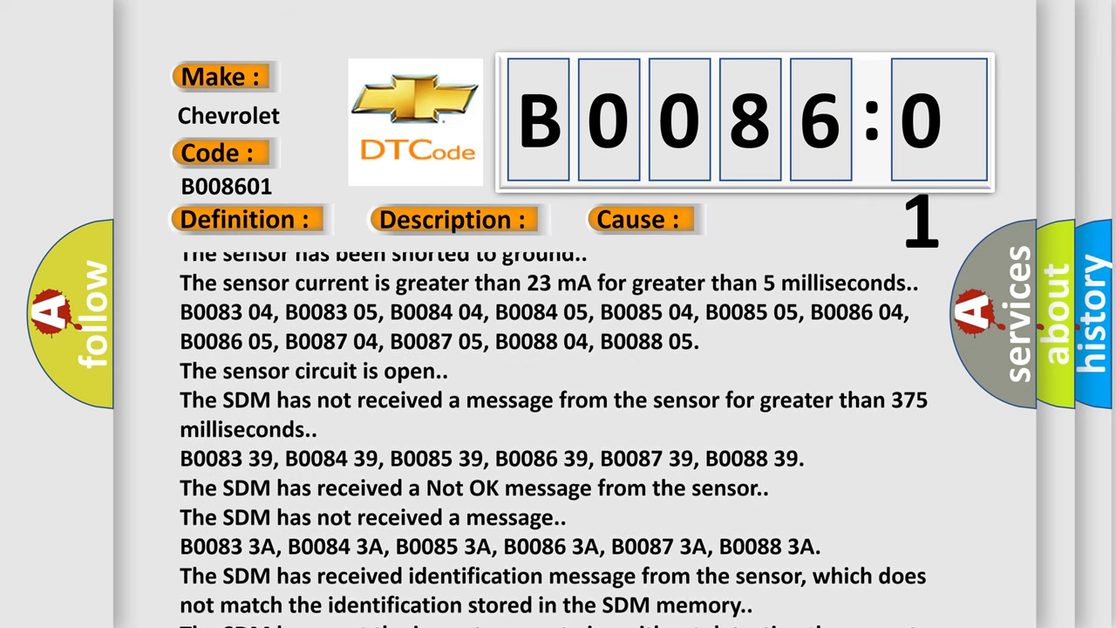
scroll(down, 3)
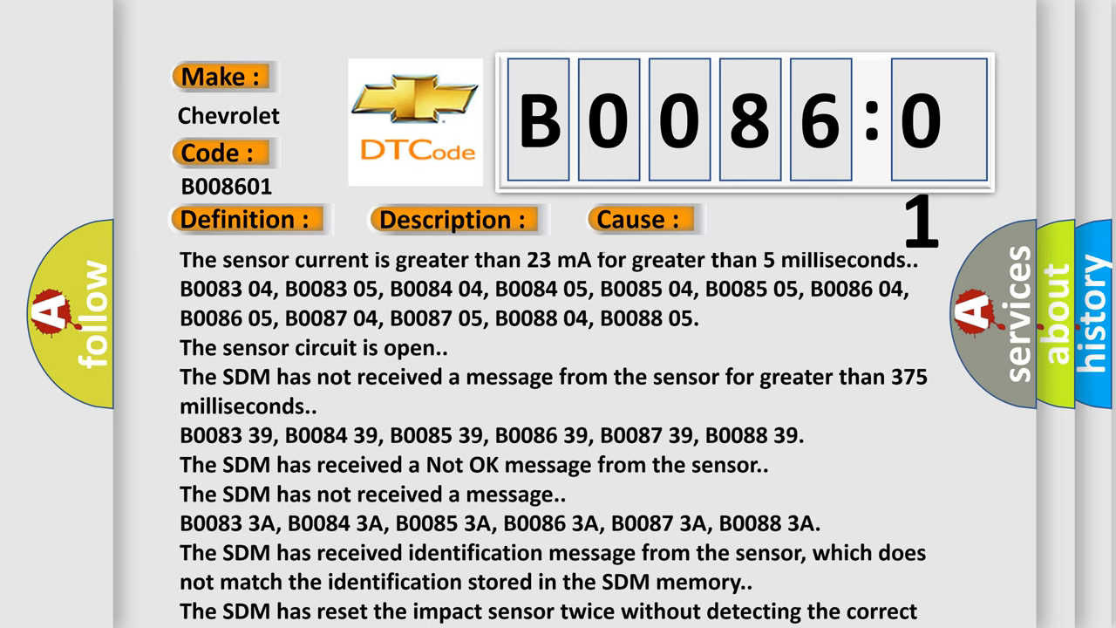
scroll(down, 3)
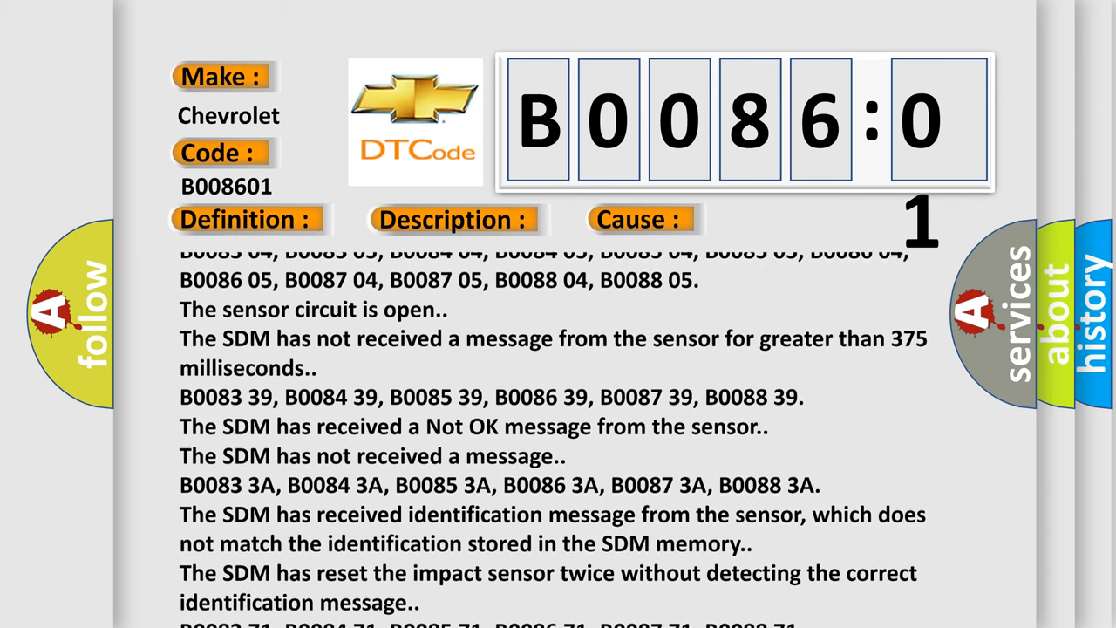
scroll(down, 3)
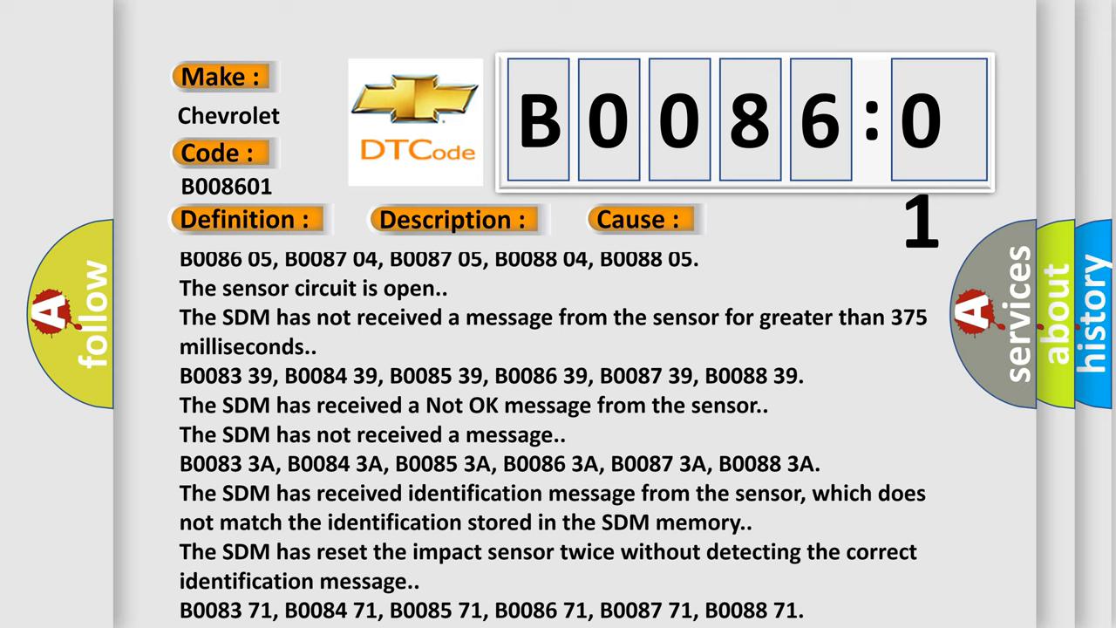
scroll(down, 3)
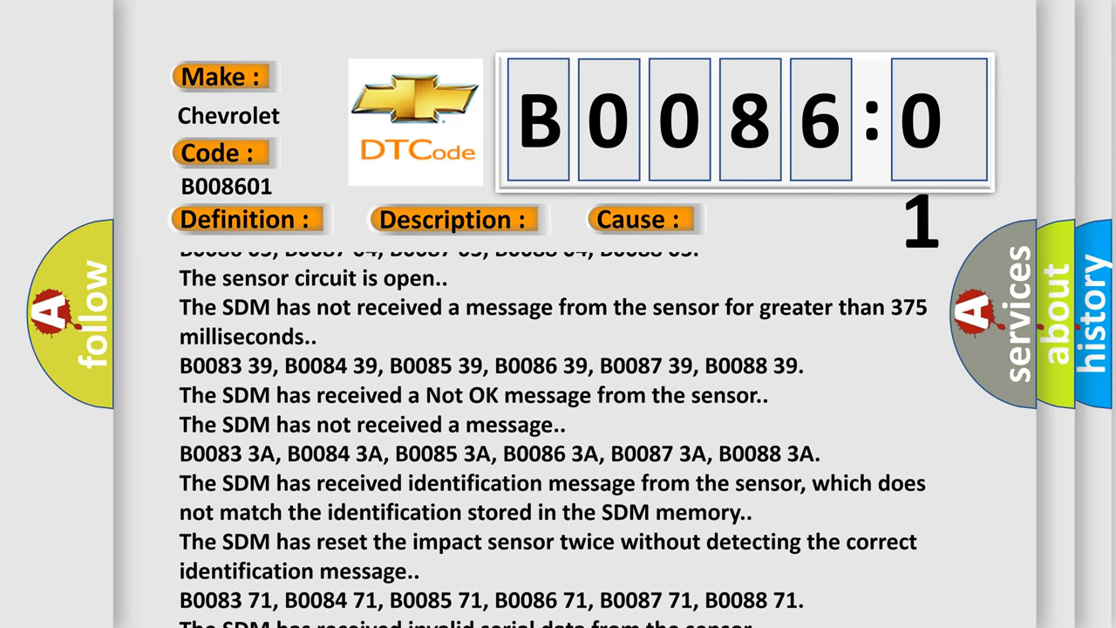
scroll(down, 3)
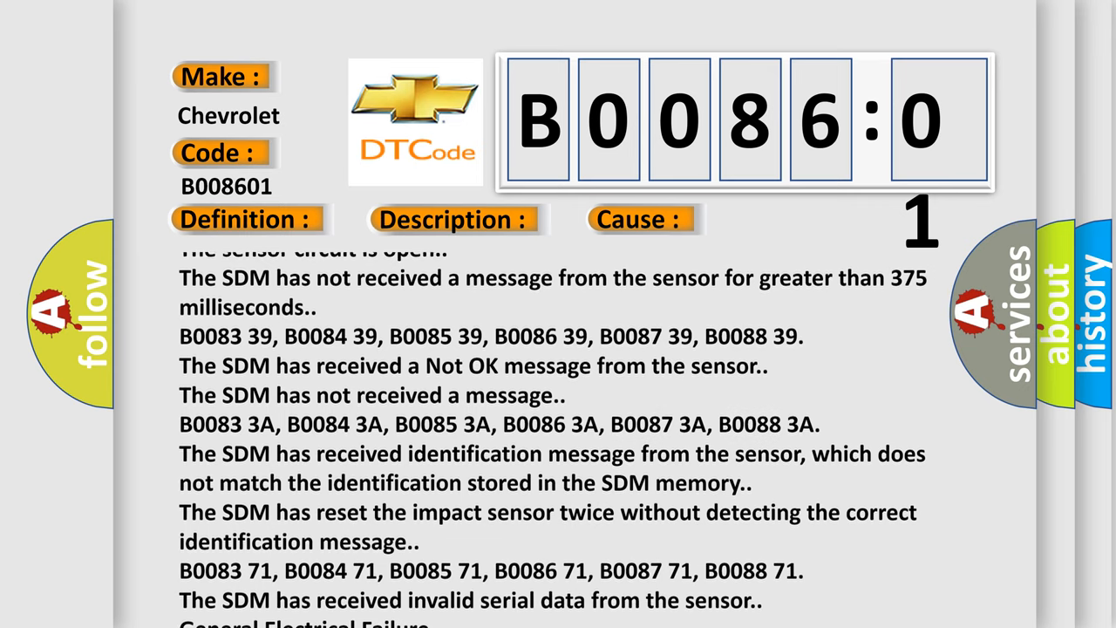
scroll(down, 3)
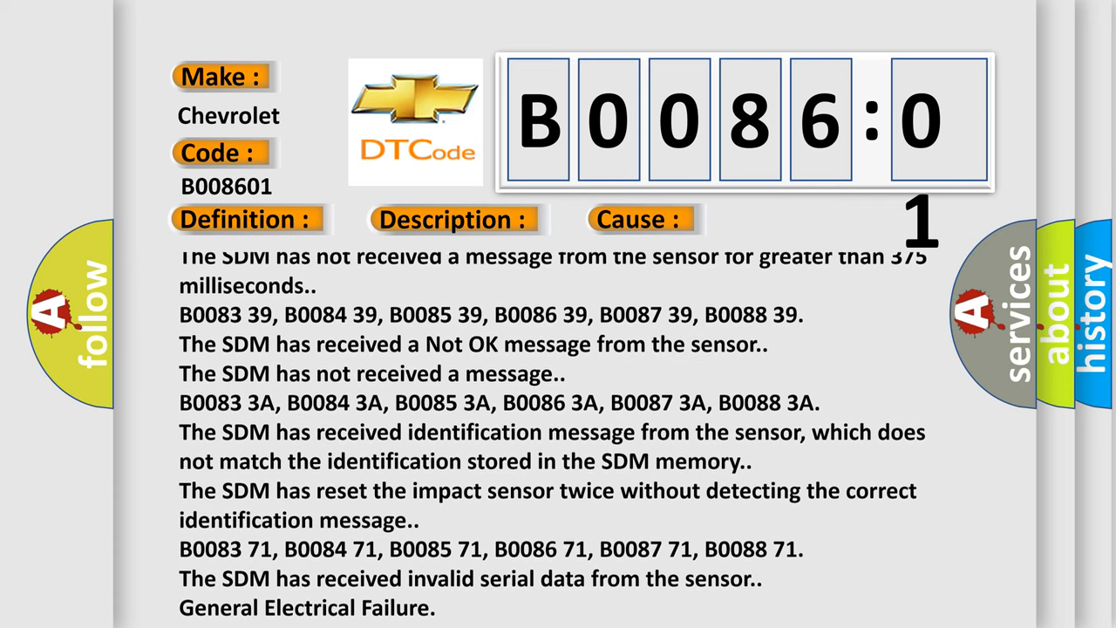
scroll(down, 3)
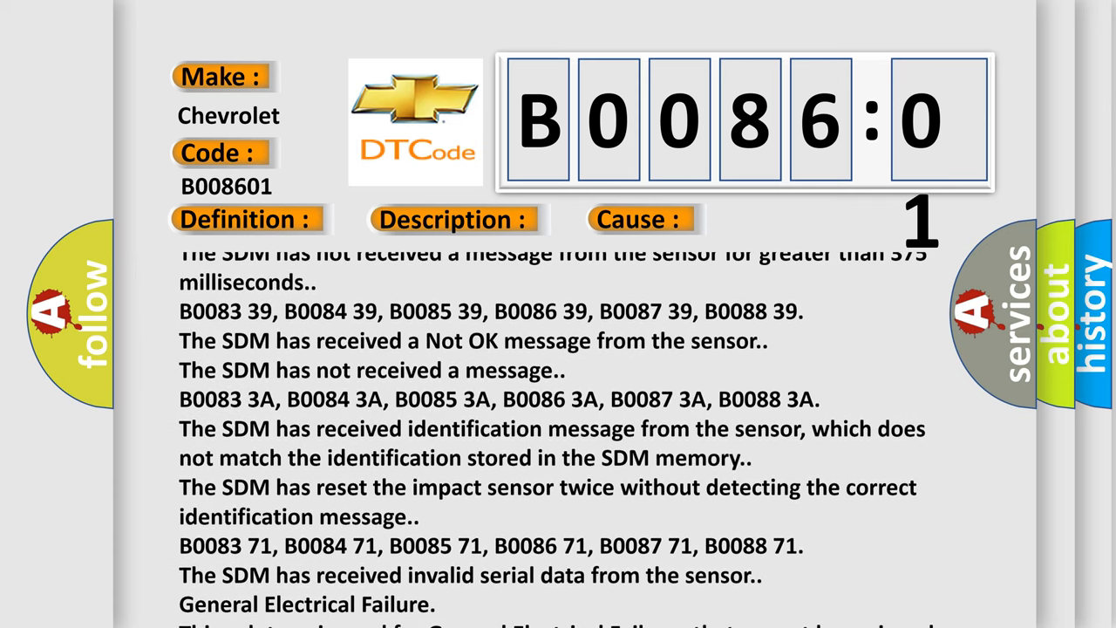